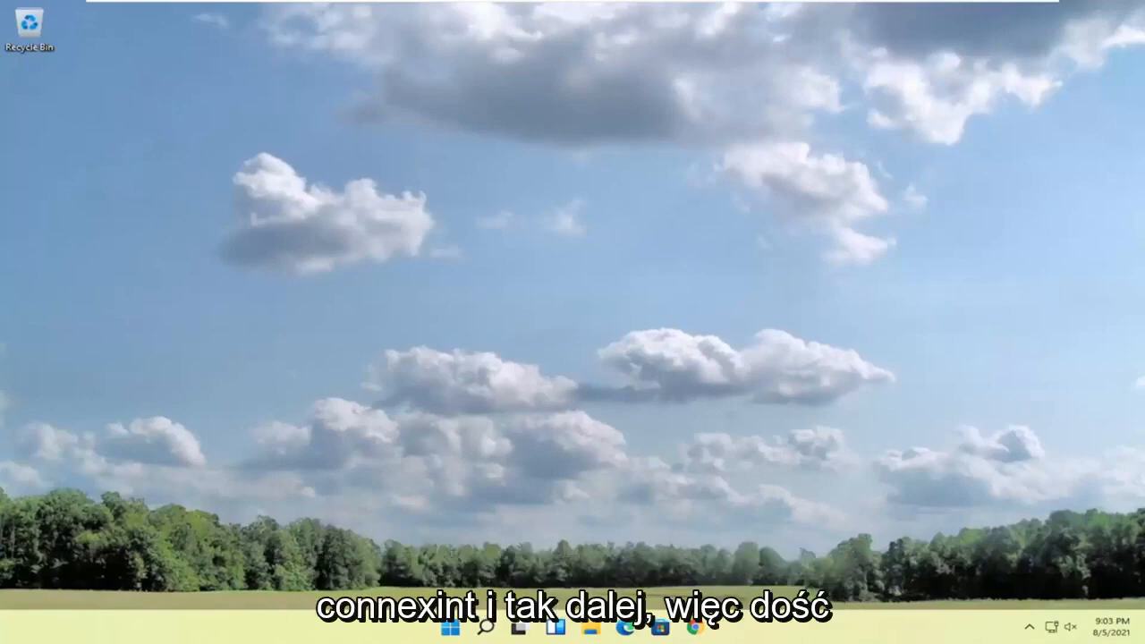
# Step: Search Windows for 'services' to bring up the Services app as best match
pyautogui.click(488, 627)
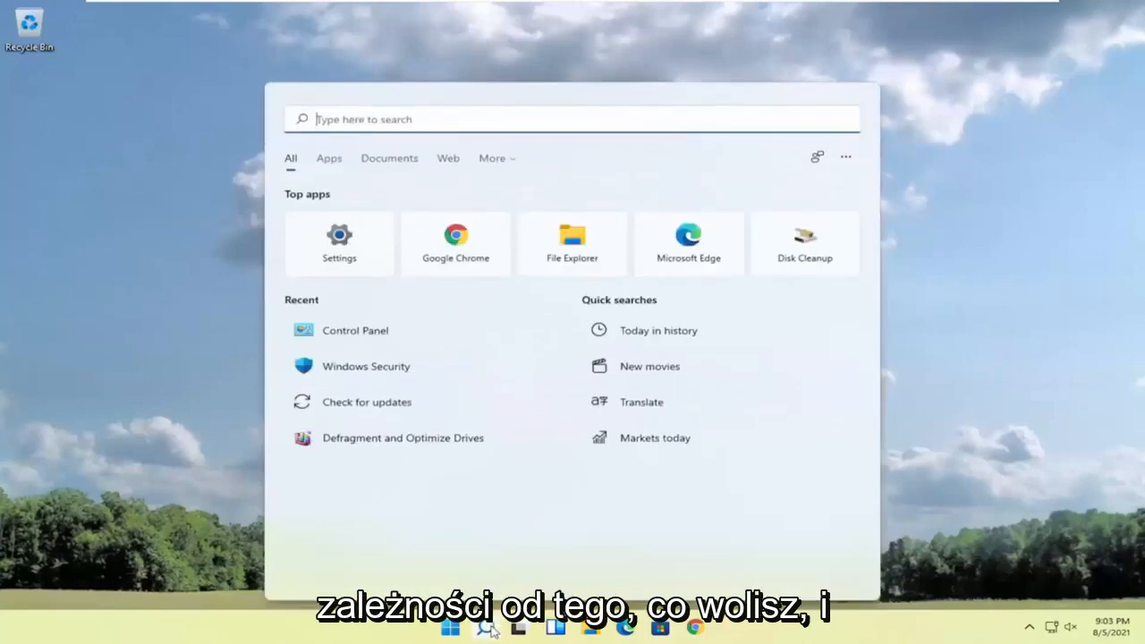
pyautogui.write('services')
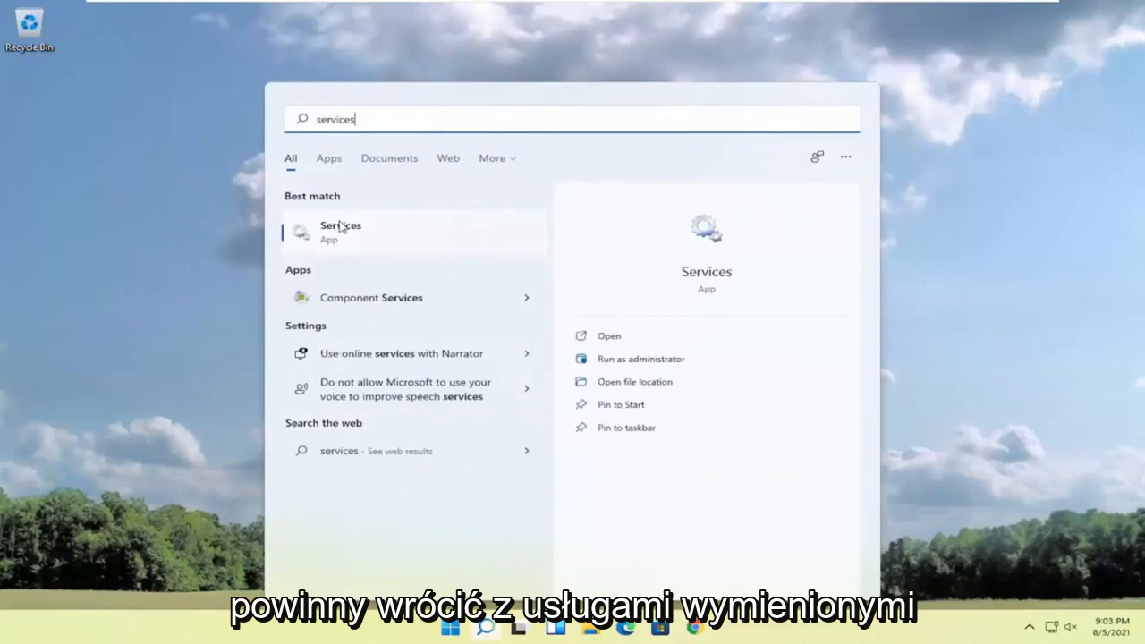
pyautogui.moveTo(351, 240)
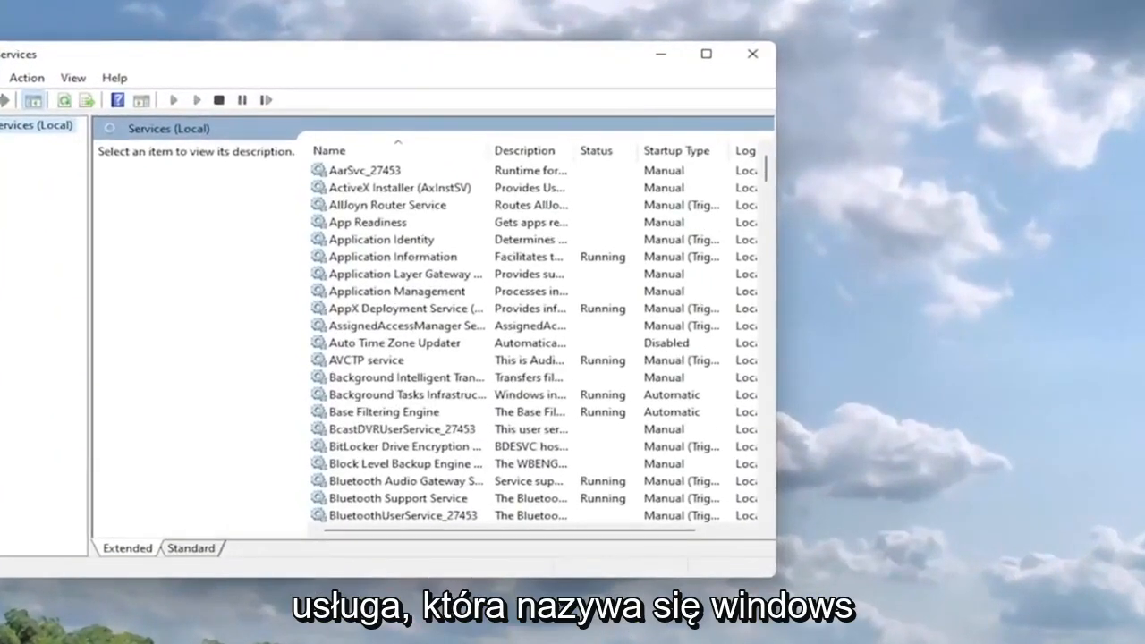
pyautogui.moveTo(614, 326)
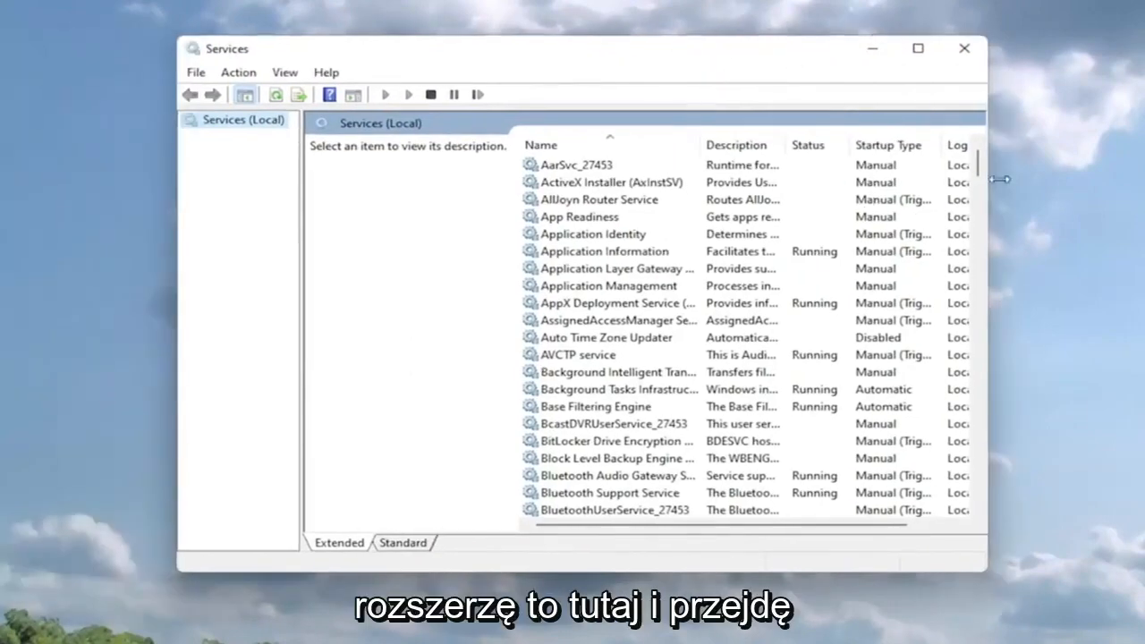
# Step: Scroll the Services list to Windows Audio and open its properties
pyautogui.scroll(-3)
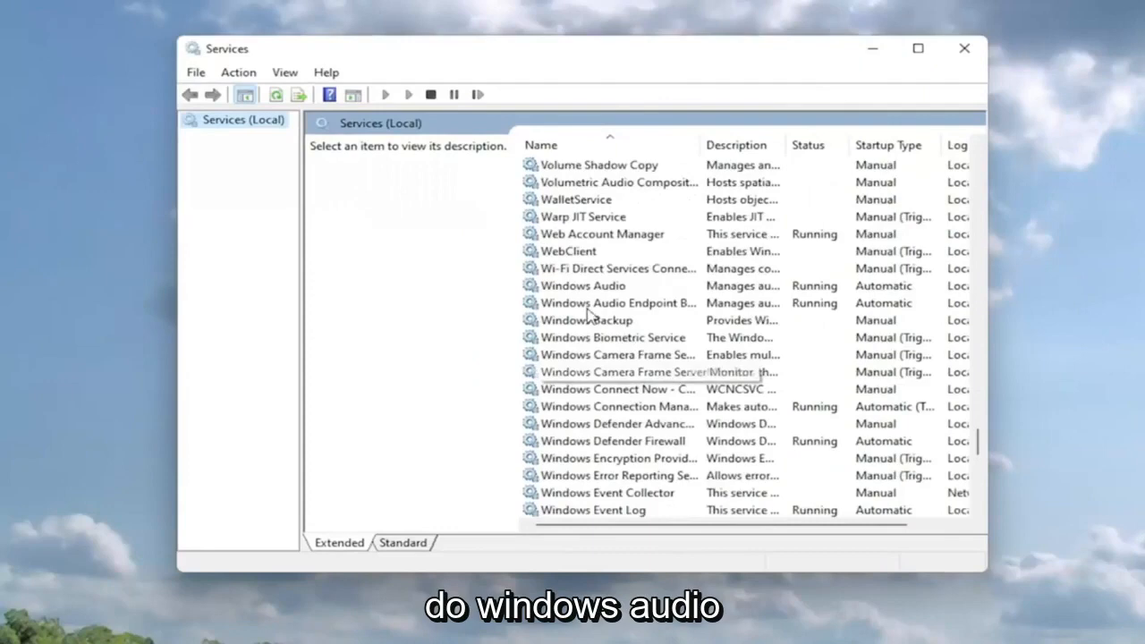
pyautogui.doubleClick(582, 285)
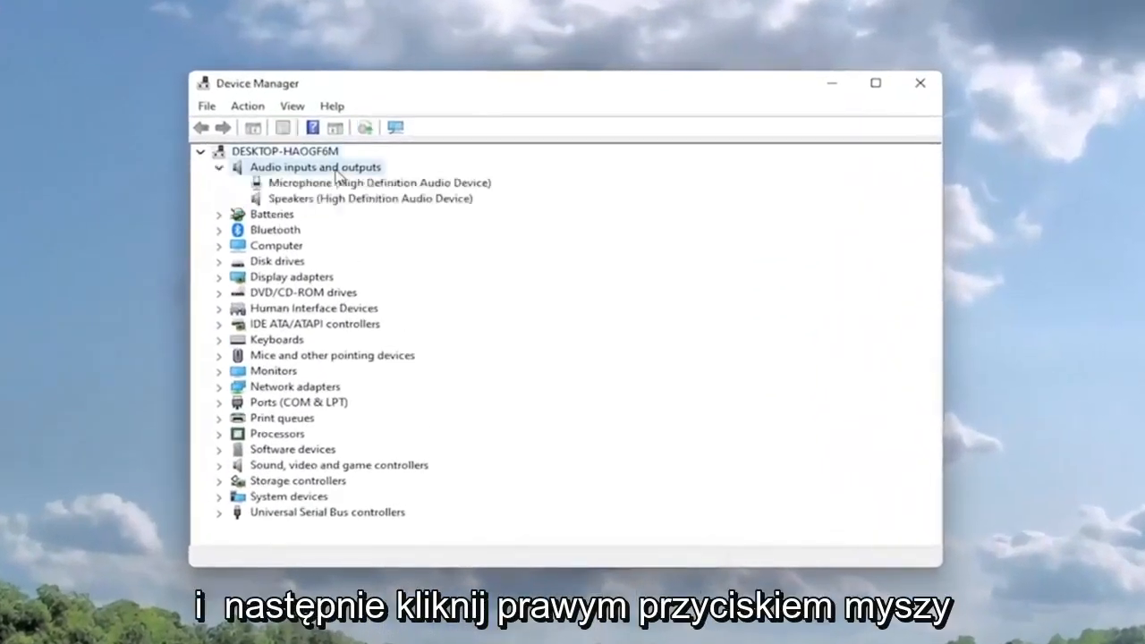
# Step: Open the Speakers device's Properties and view its Driver tab (Microsoft, version 10.0.22000.1)
pyautogui.click(370, 198)
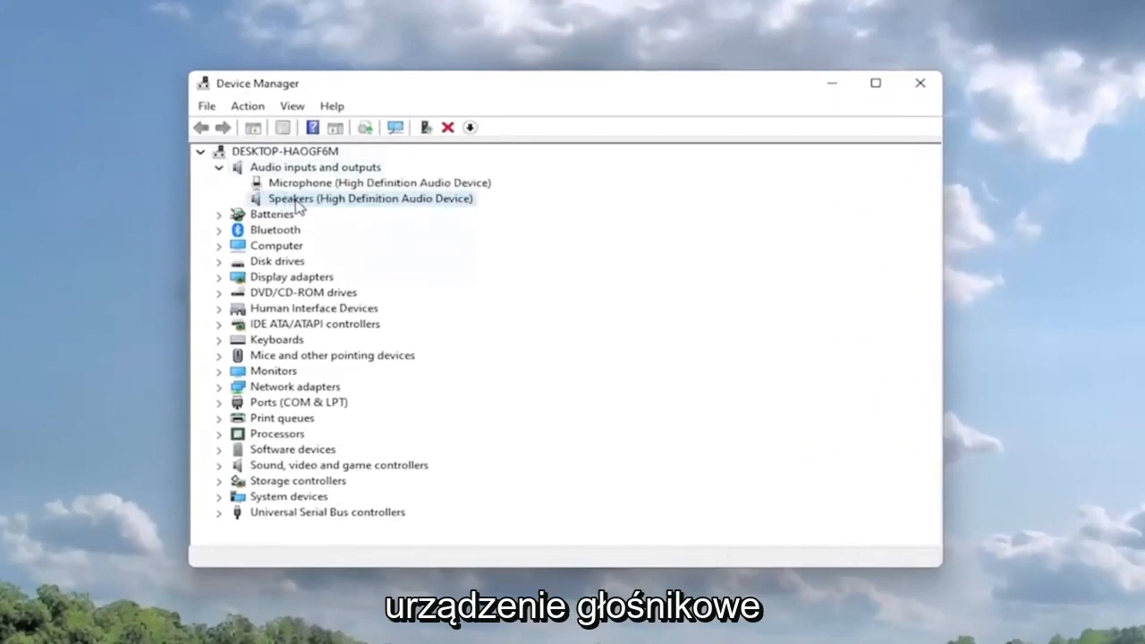
pyautogui.rightClick(370, 198)
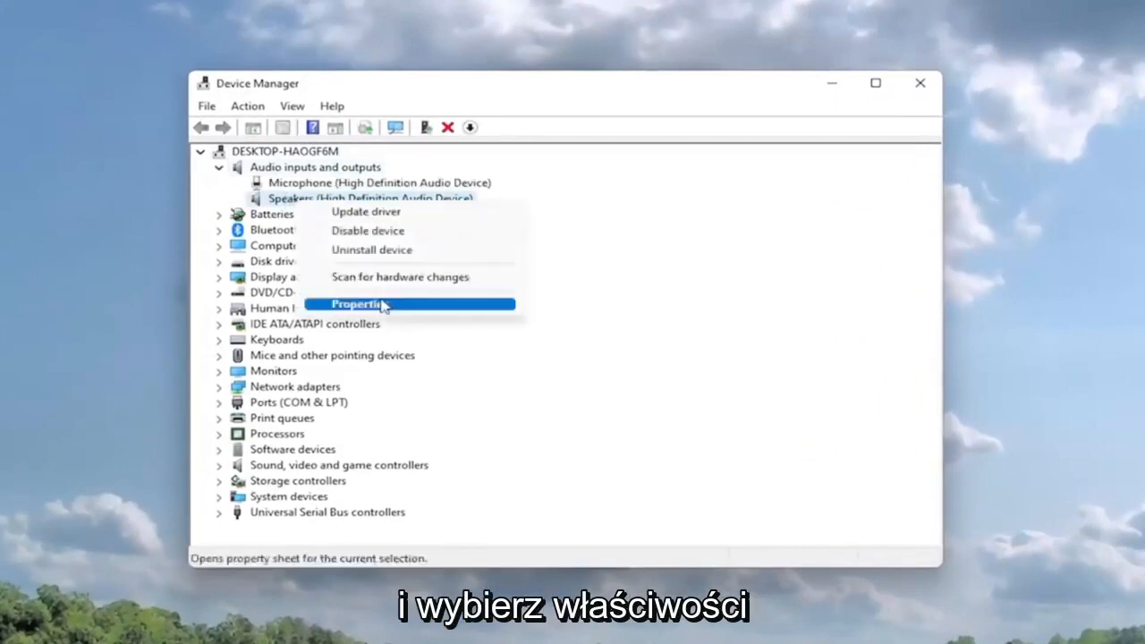
pyautogui.click(357, 304)
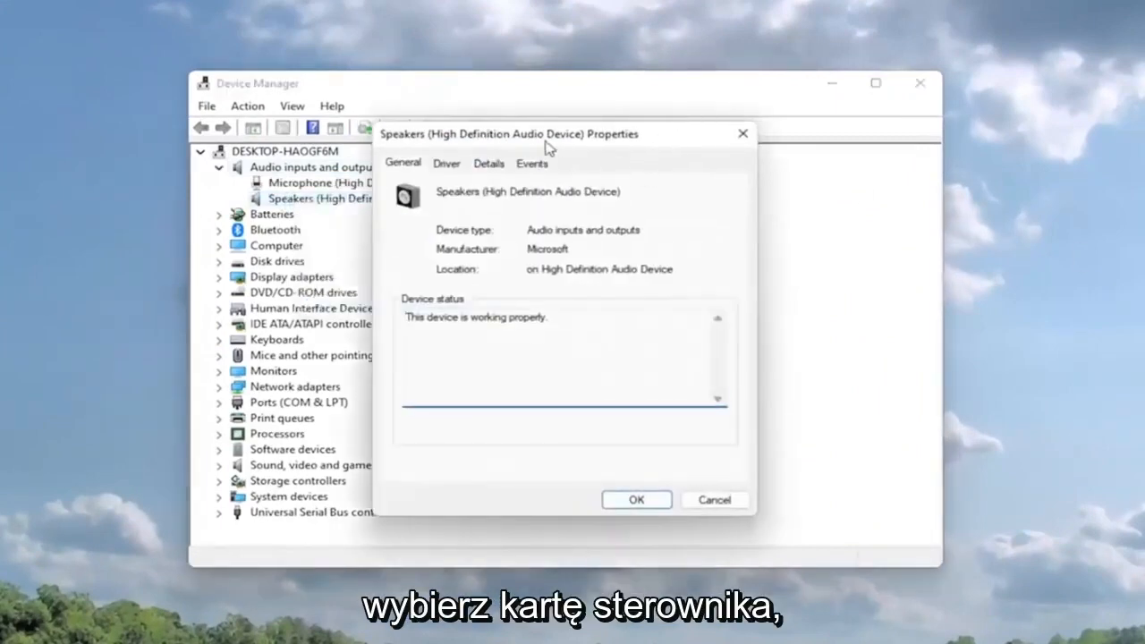
pyautogui.click(446, 163)
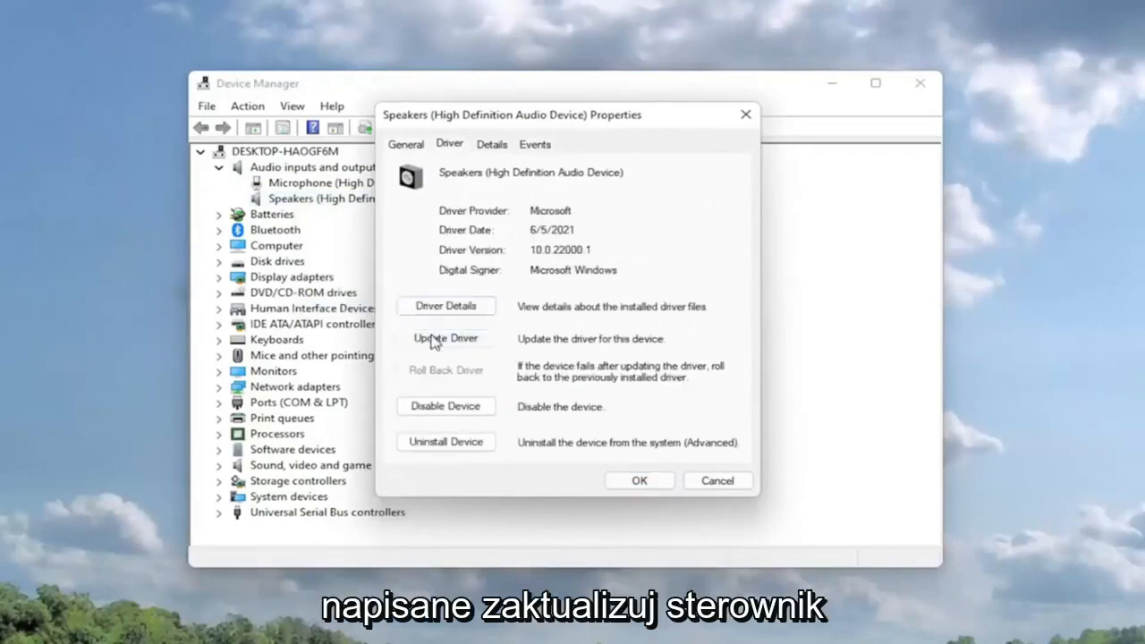
# Step: Search automatically for a newer speakers driver, which reports the best driver is installed
pyautogui.click(446, 338)
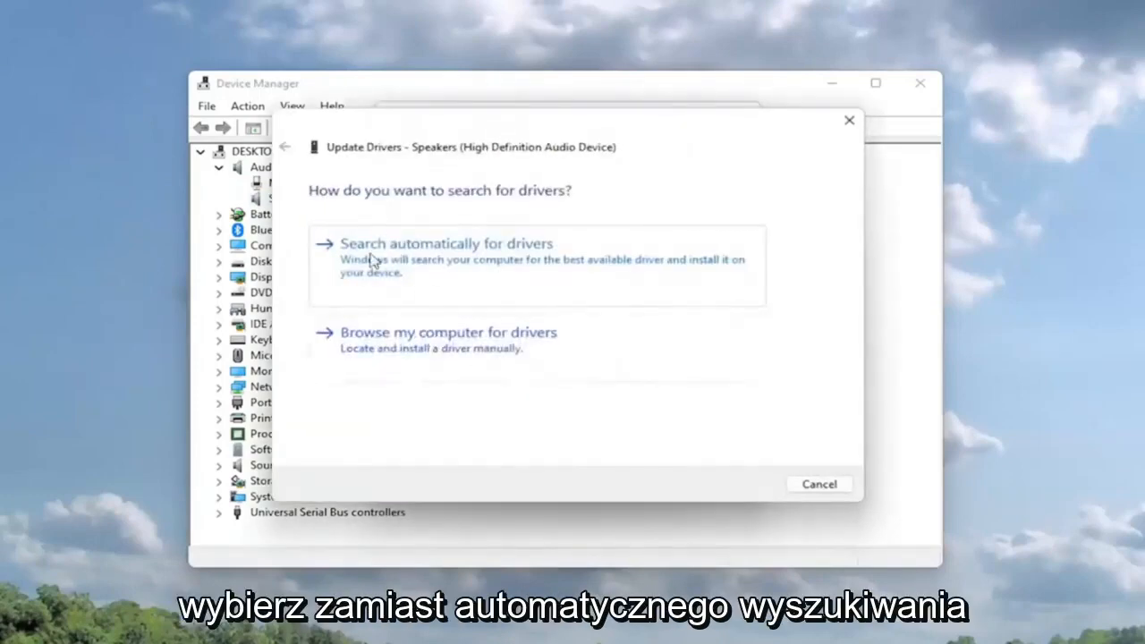
pyautogui.click(446, 242)
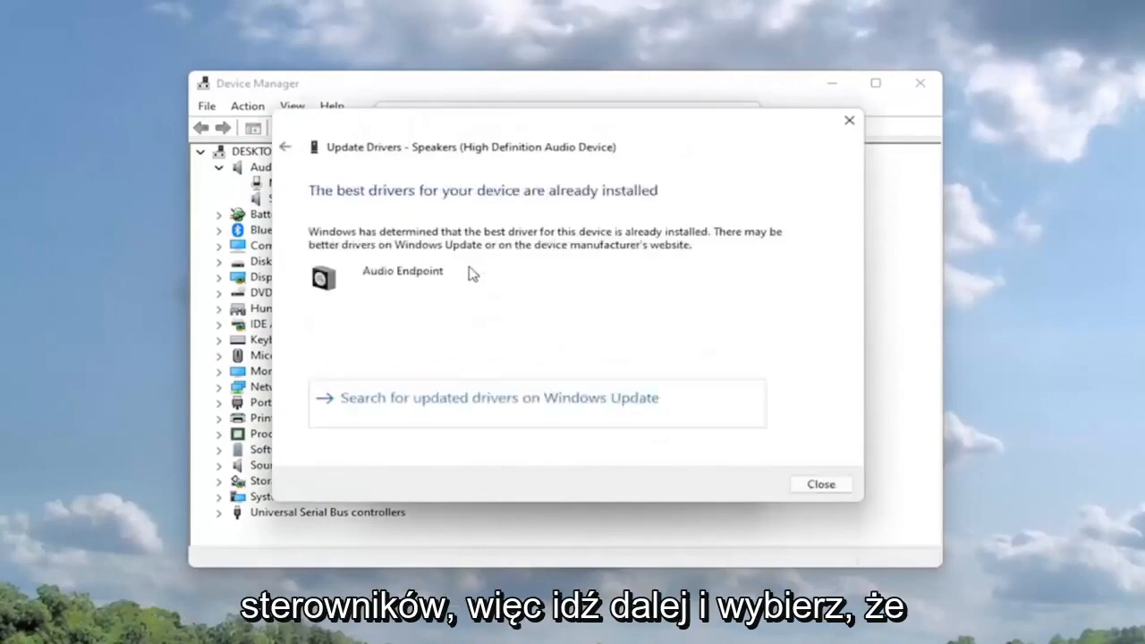
pyautogui.moveTo(423, 200)
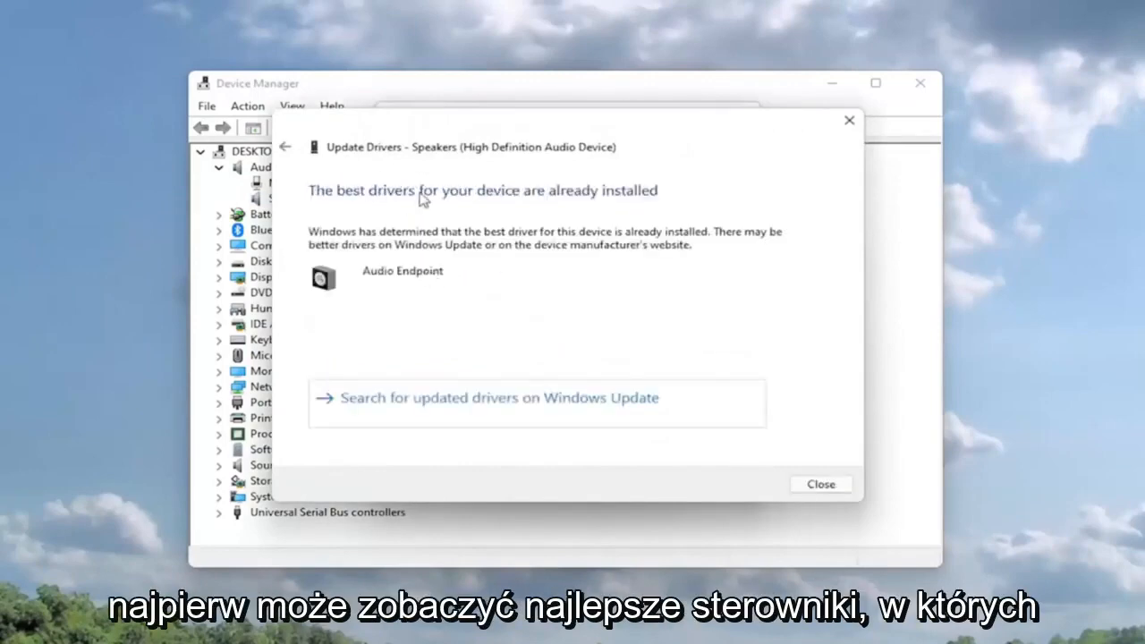
pyautogui.moveTo(653, 195)
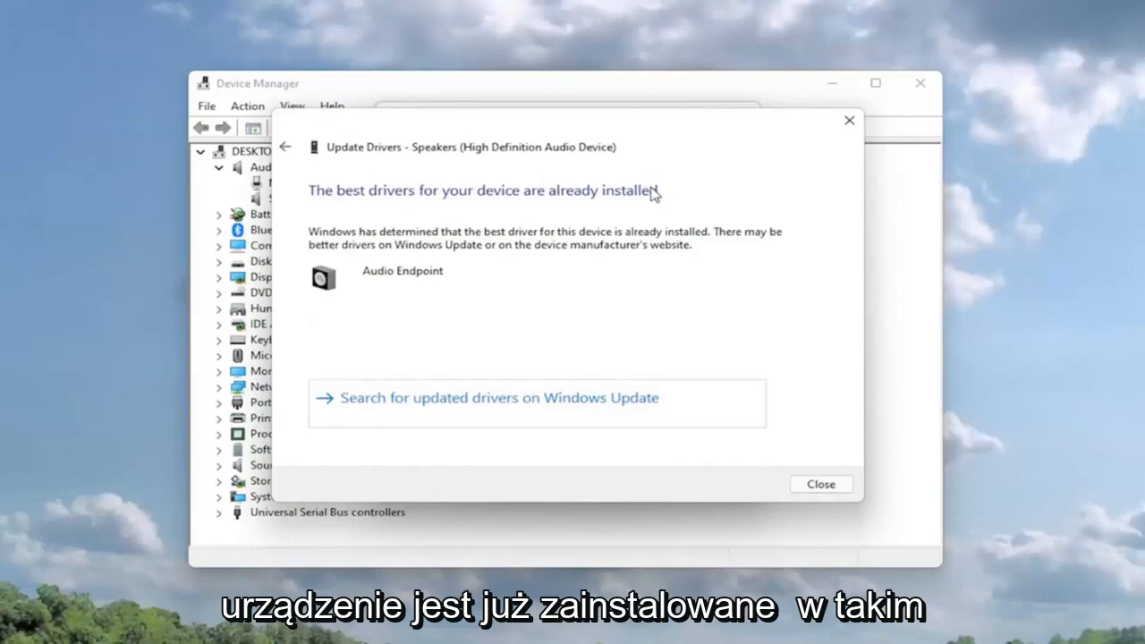
pyautogui.moveTo(592, 399)
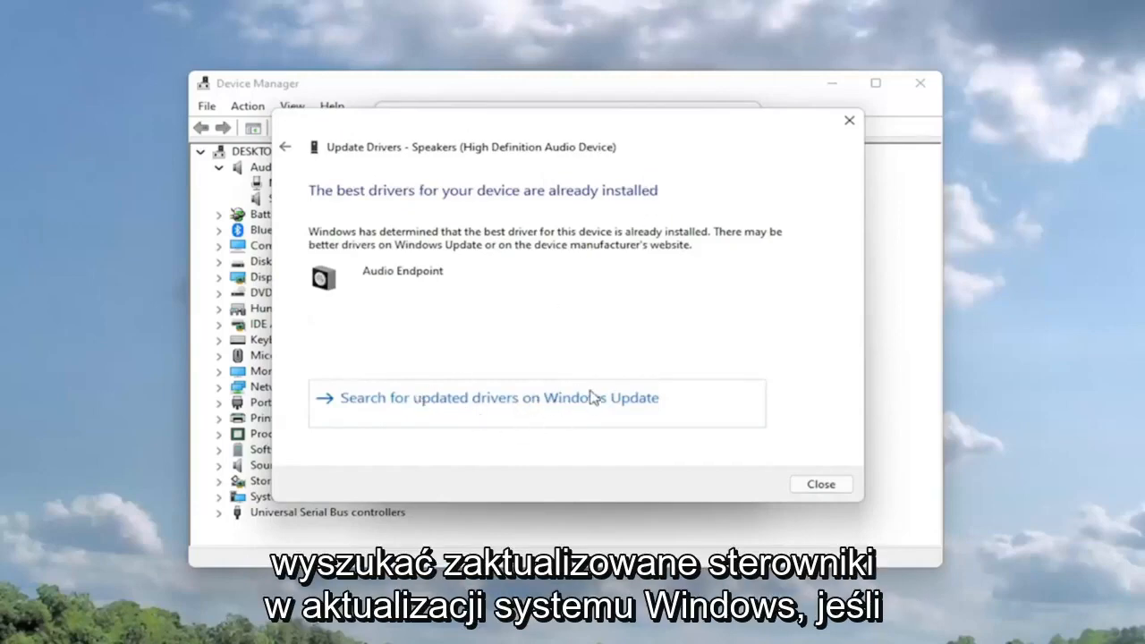
pyautogui.moveTo(302, 153)
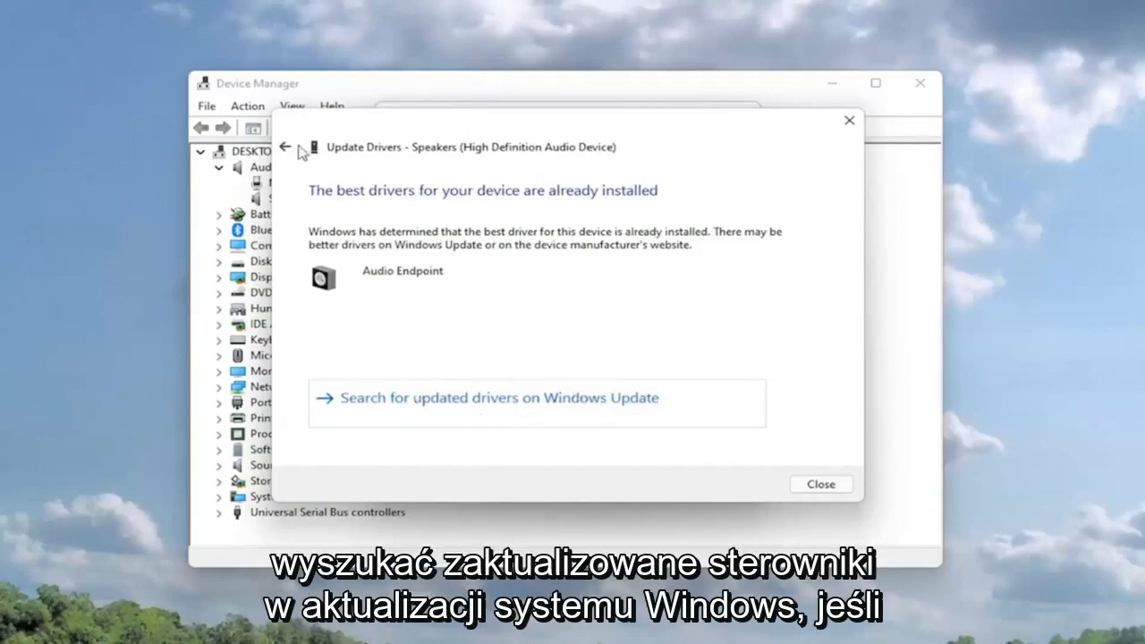
# Step: Reinstall the speakers driver as Audio Endpoint from the compatible driver list
pyautogui.click(285, 147)
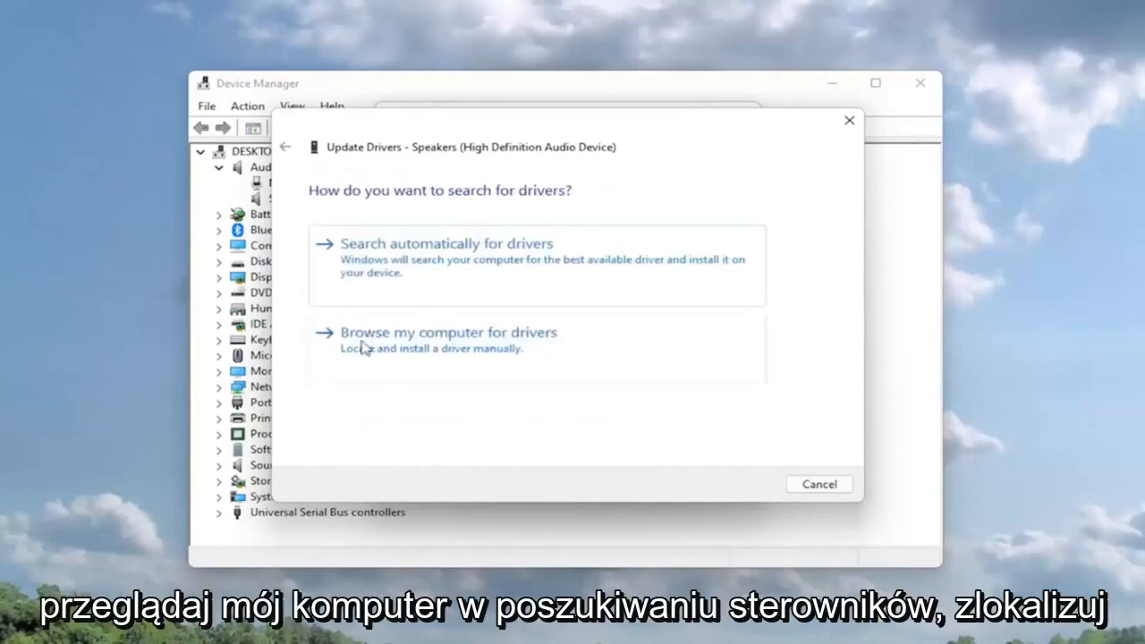
pyautogui.moveTo(403, 379)
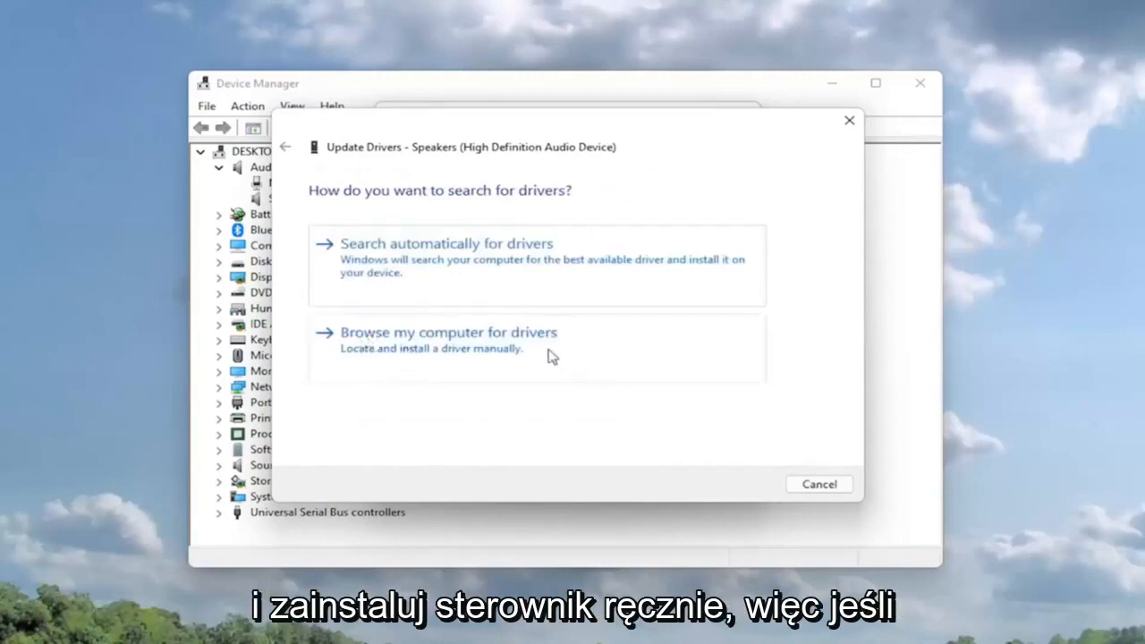
pyautogui.click(447, 340)
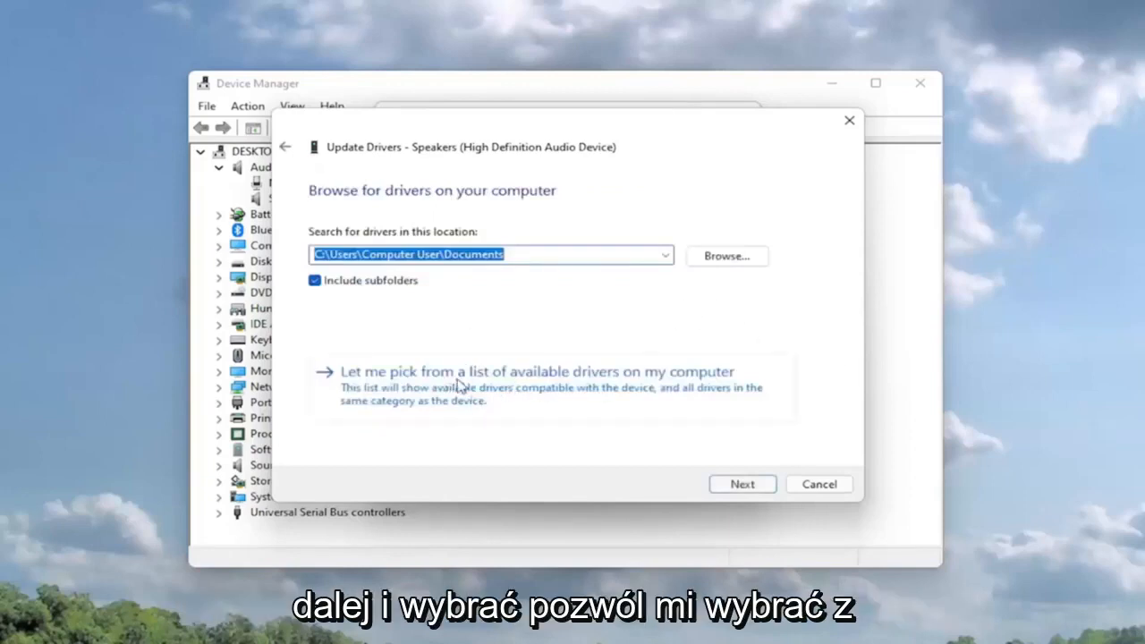
pyautogui.click(535, 371)
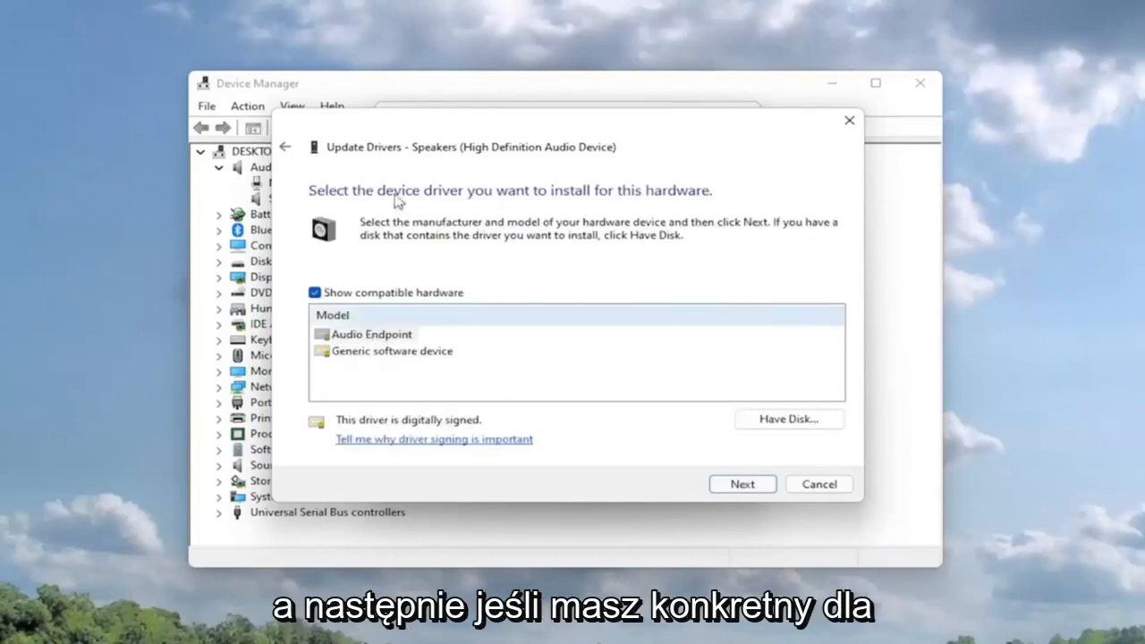
pyautogui.click(373, 334)
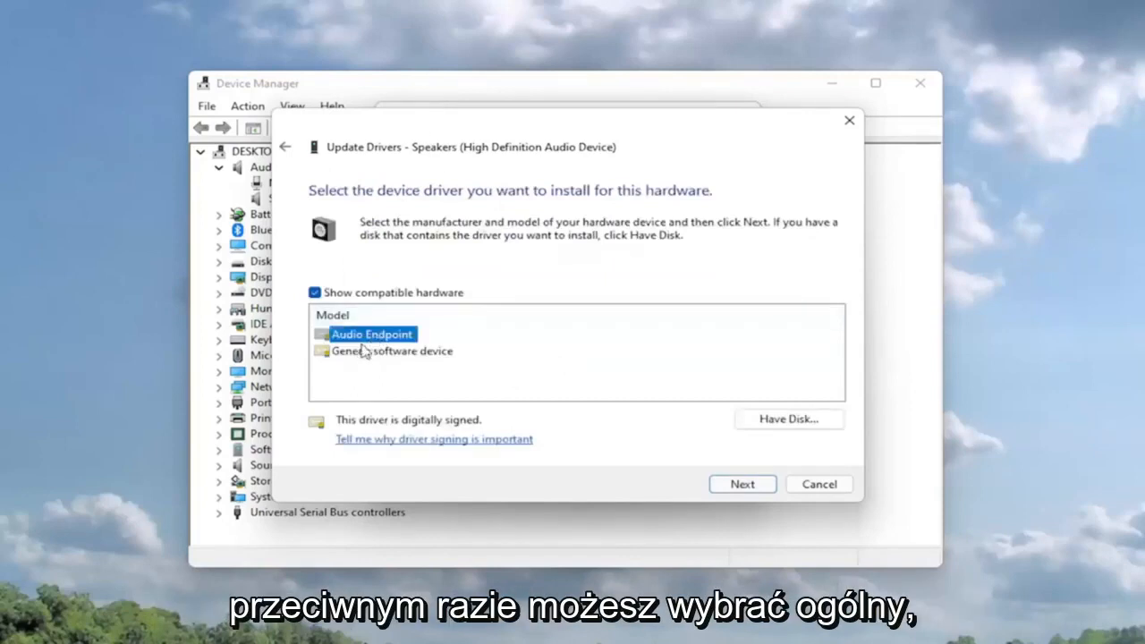
pyautogui.click(392, 350)
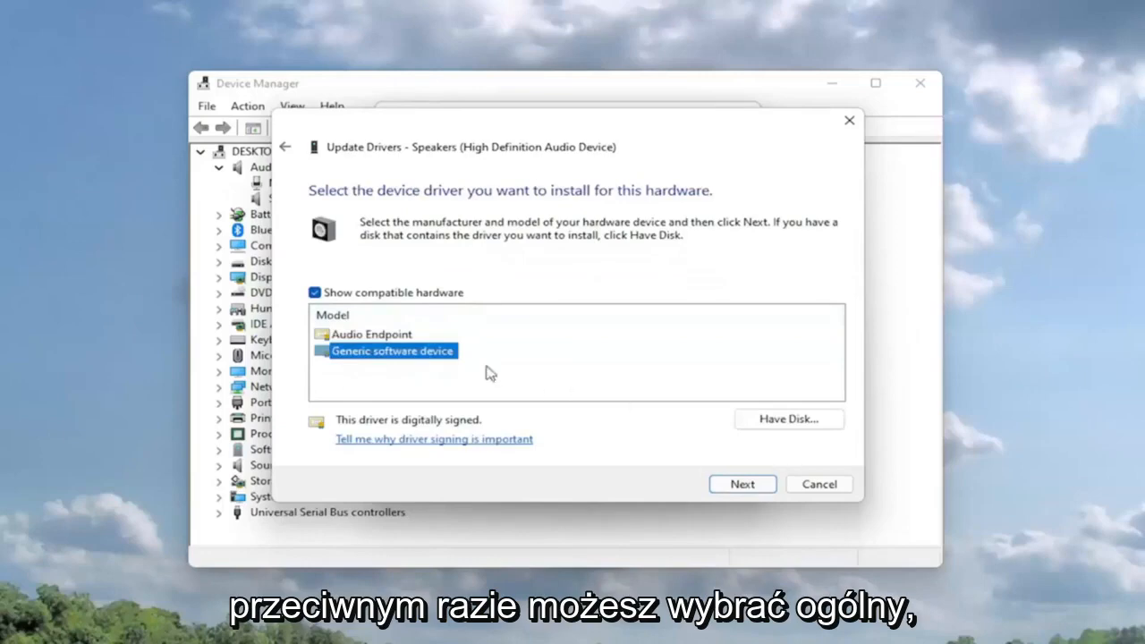
pyautogui.click(741, 484)
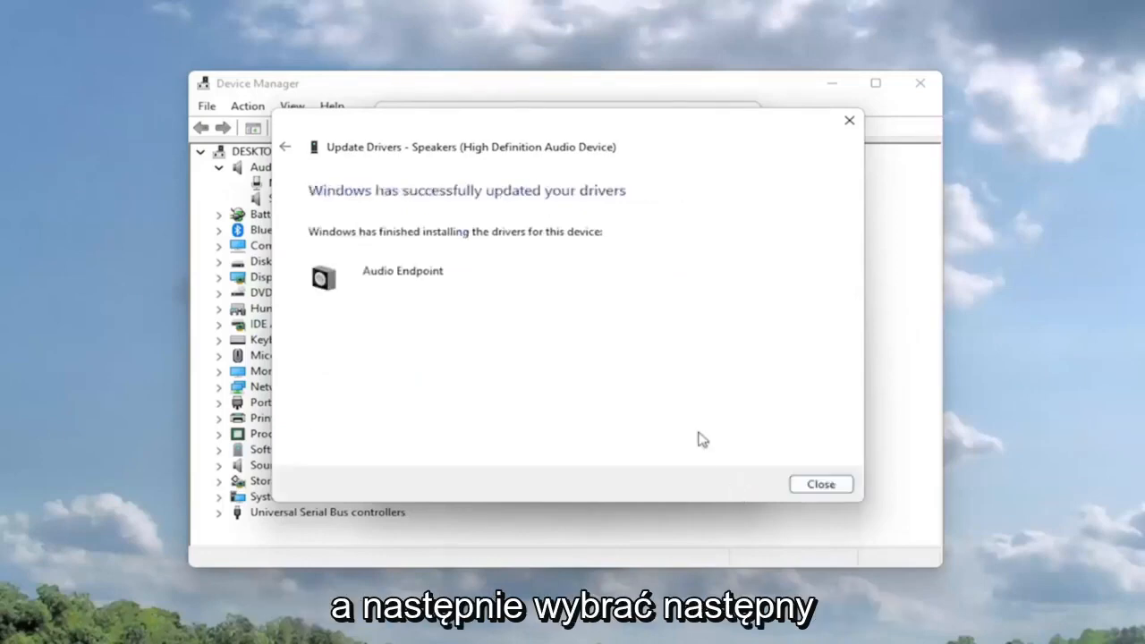
pyautogui.click(819, 485)
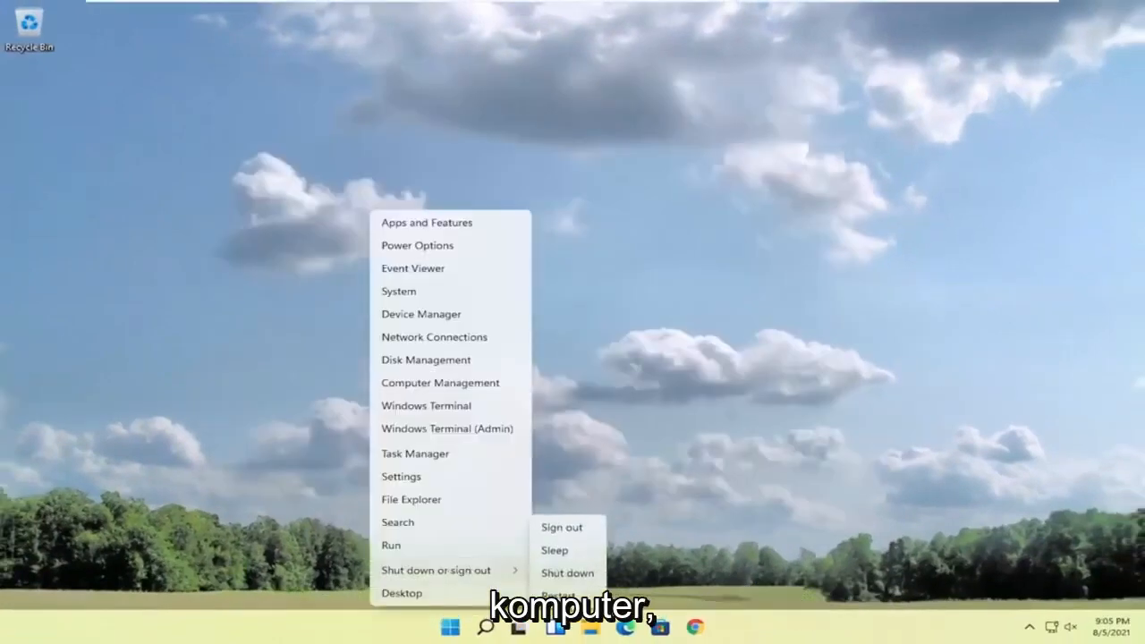
# Step: Choose Restart from the power options to reboot the PC
pyautogui.click(568, 573)
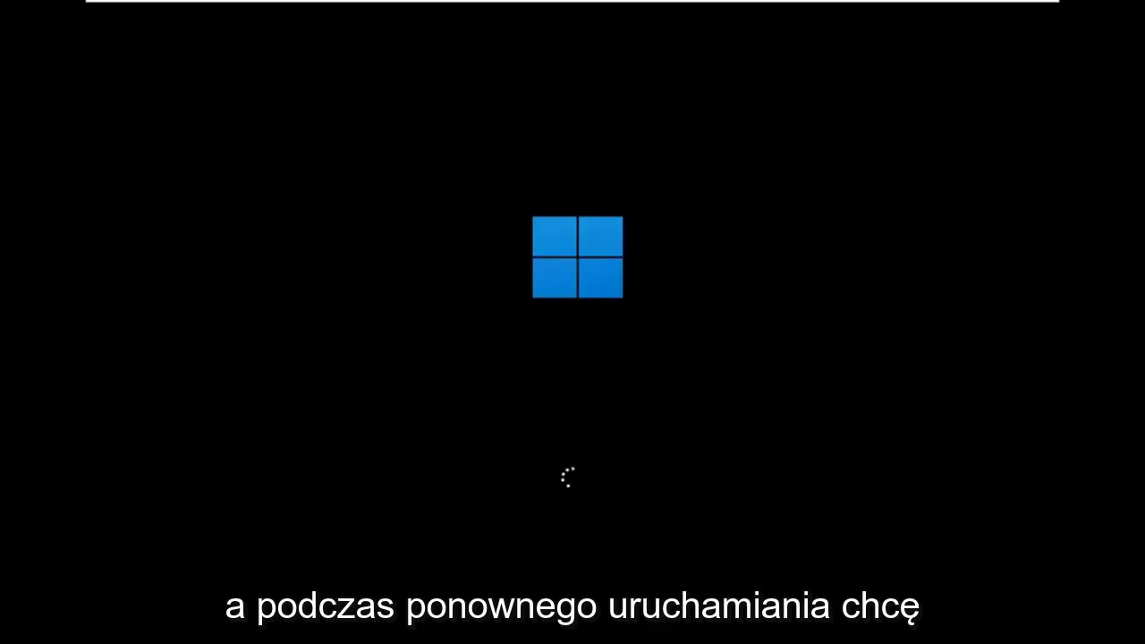